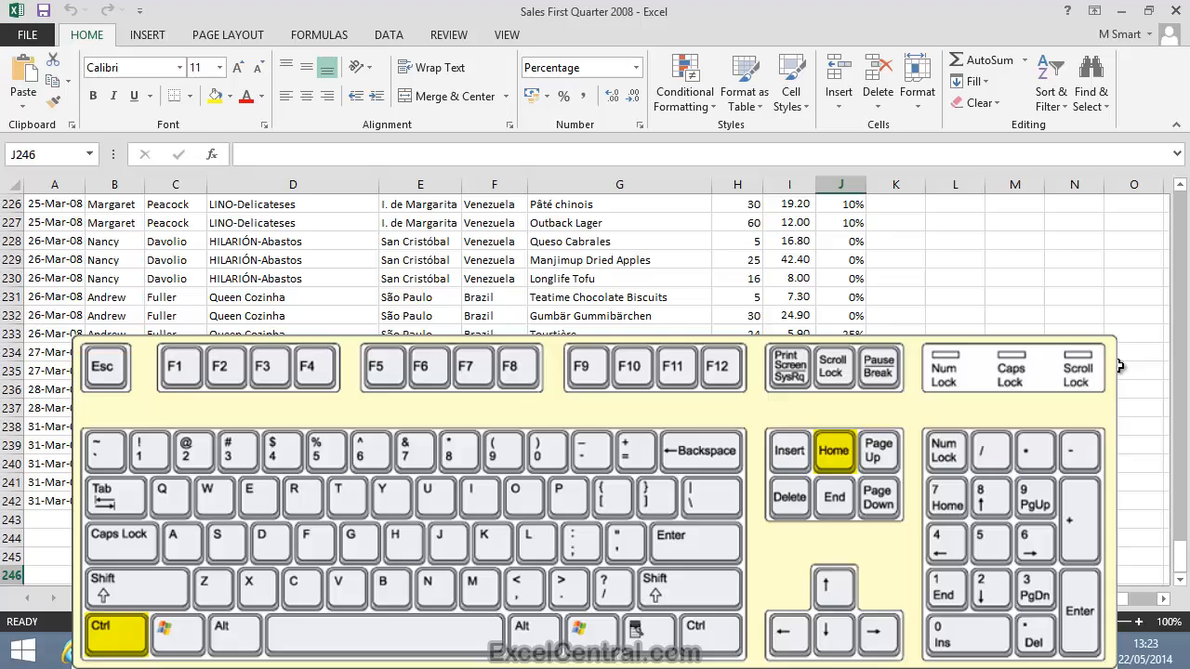
- Jump back to cell A1 at the top of the sales worksheet
key("ctrl+Home")
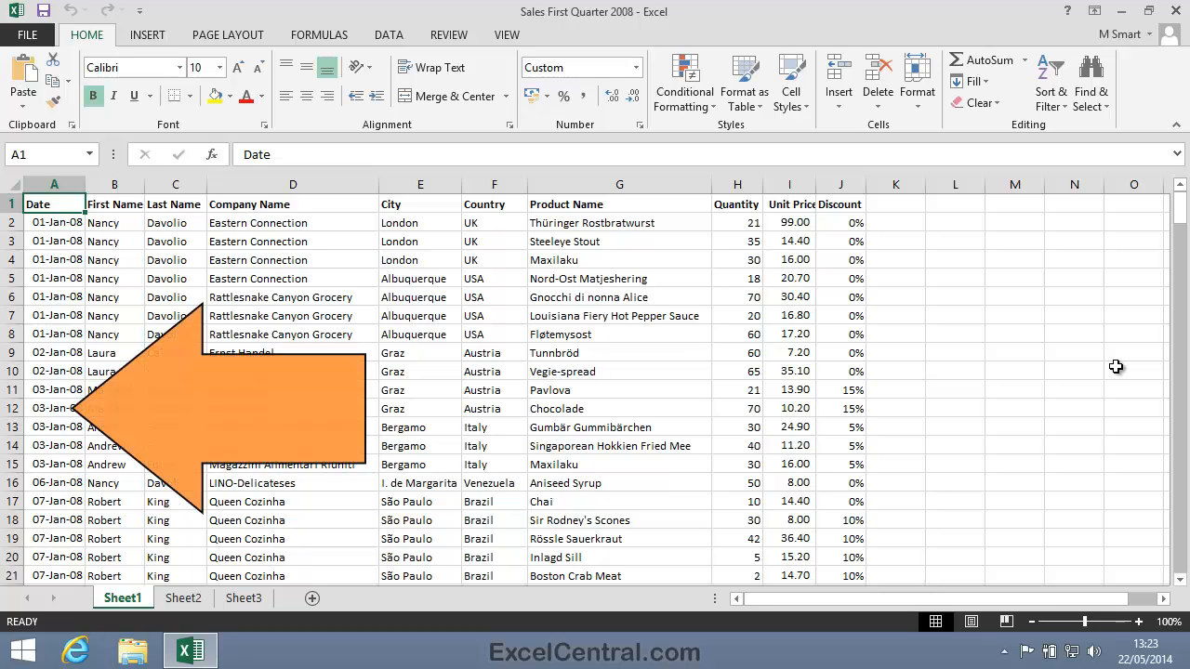
mouse_move(1034, 361)
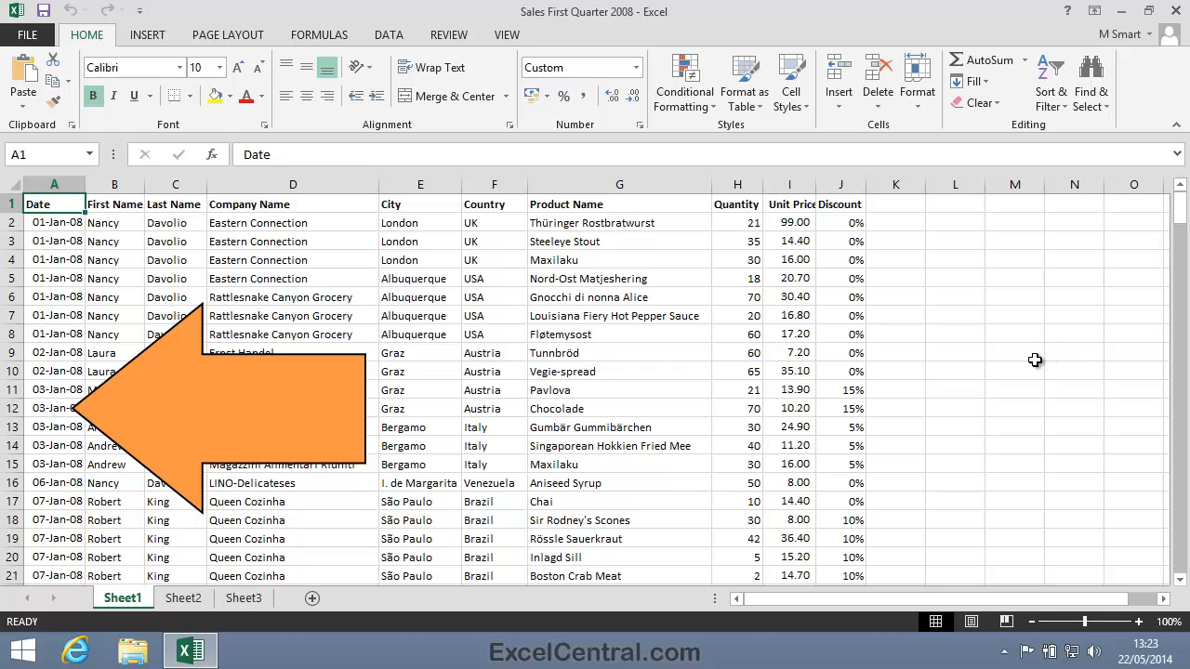
- Select cell A12 (03/01/2008) as the split row and show the View ribbon
left_click(55, 409)
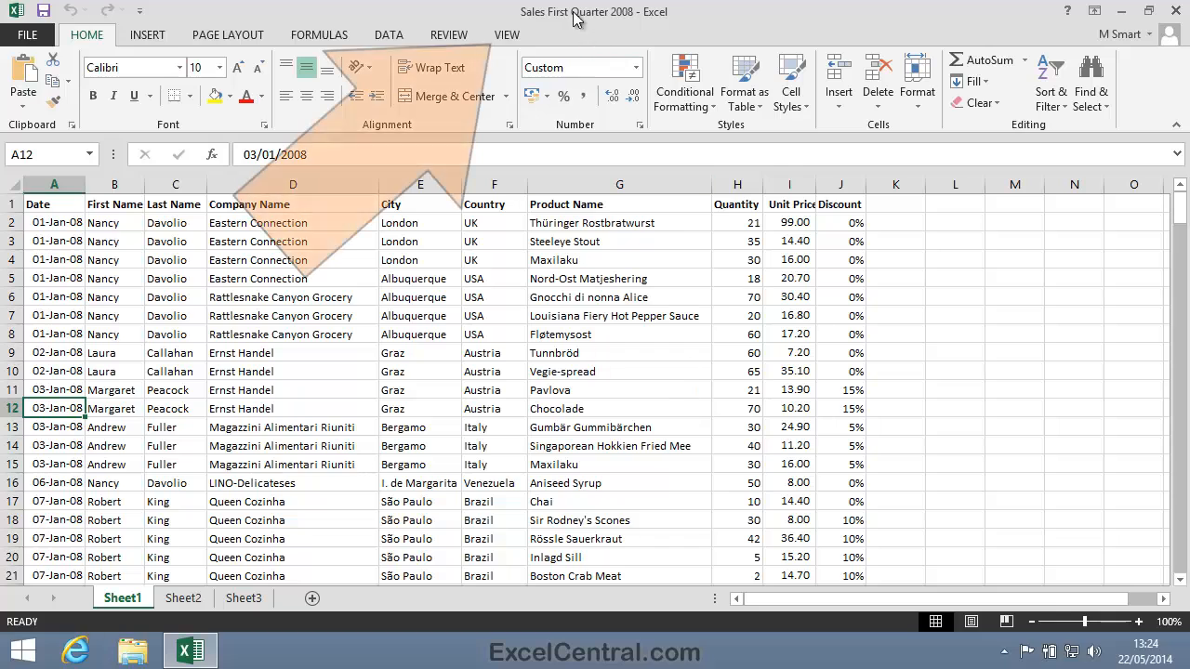
left_click(505, 33)
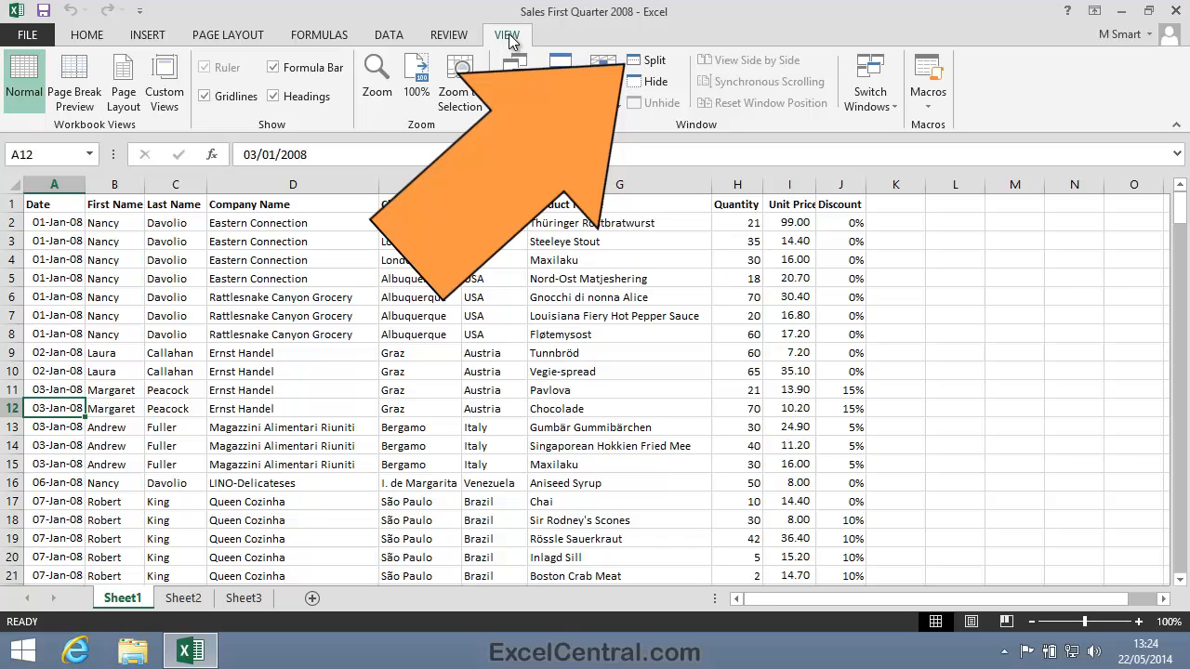
- Split the window horizontally above row 12 and scroll the lower pane down
left_click(643, 59)
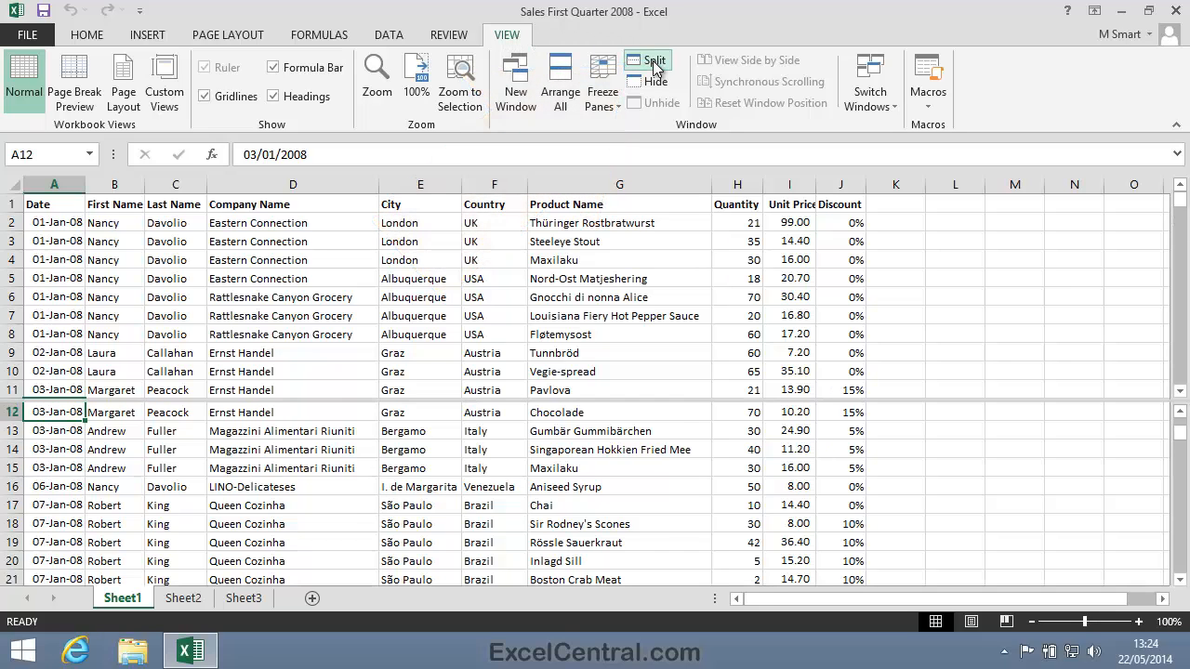
left_click(640, 60)
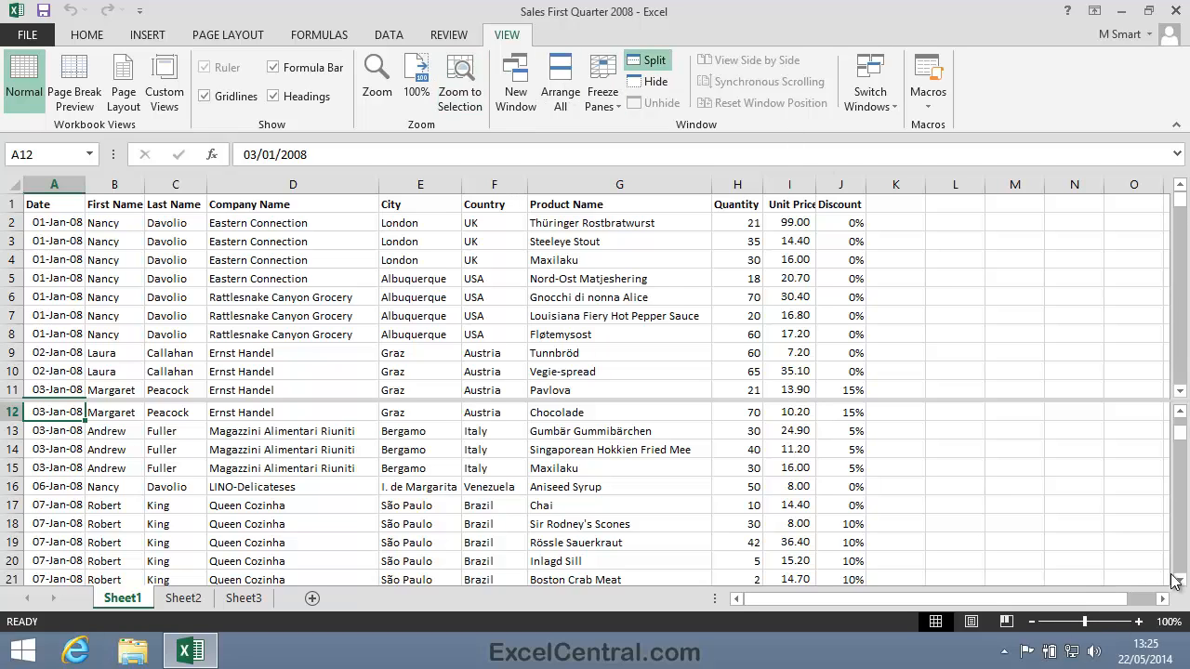
scroll("down", 3)
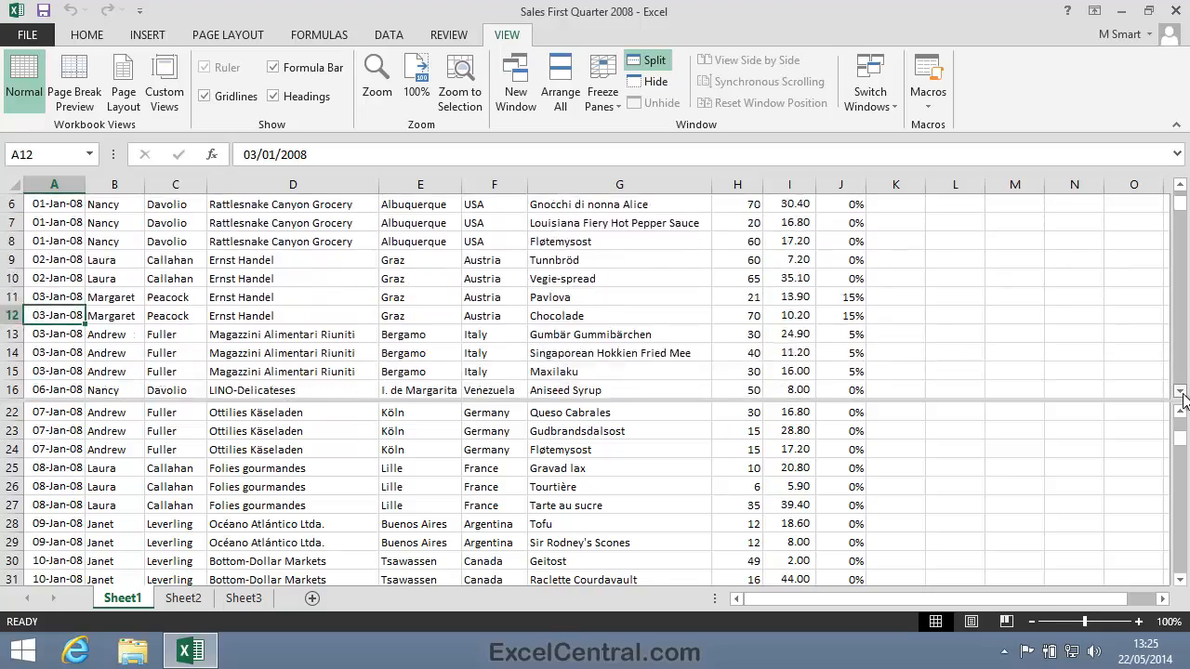
scroll("down", 3)
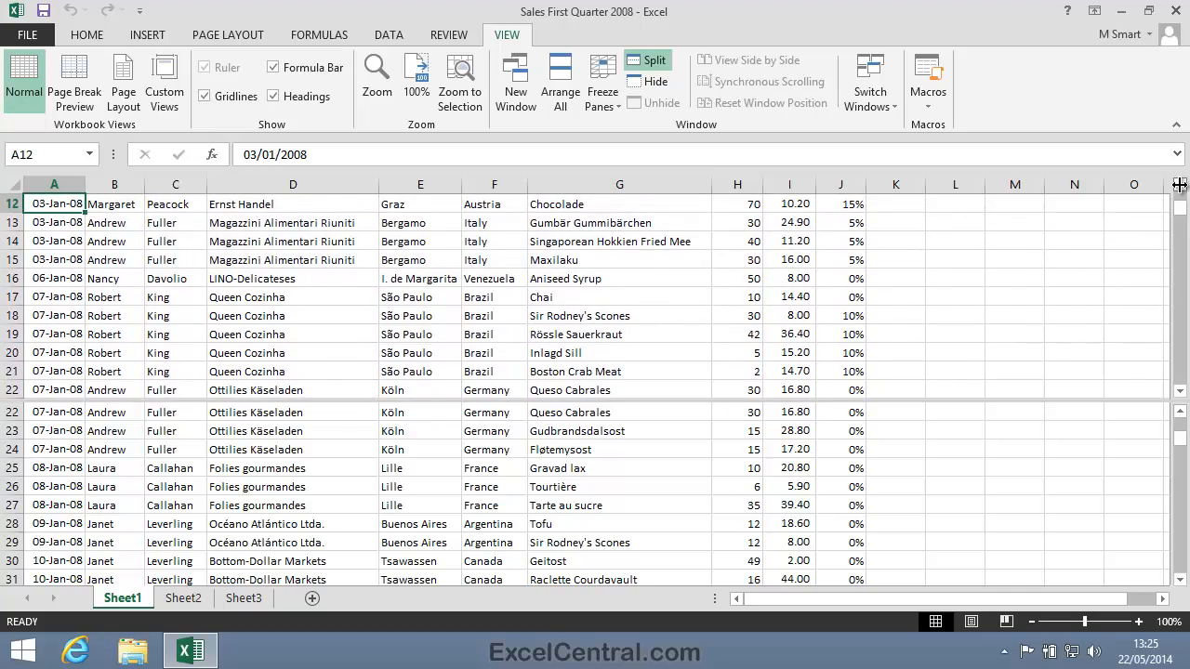
- Scroll the top pane to early-February rows and the bottom pane to early-March rows
scroll("down", 3)
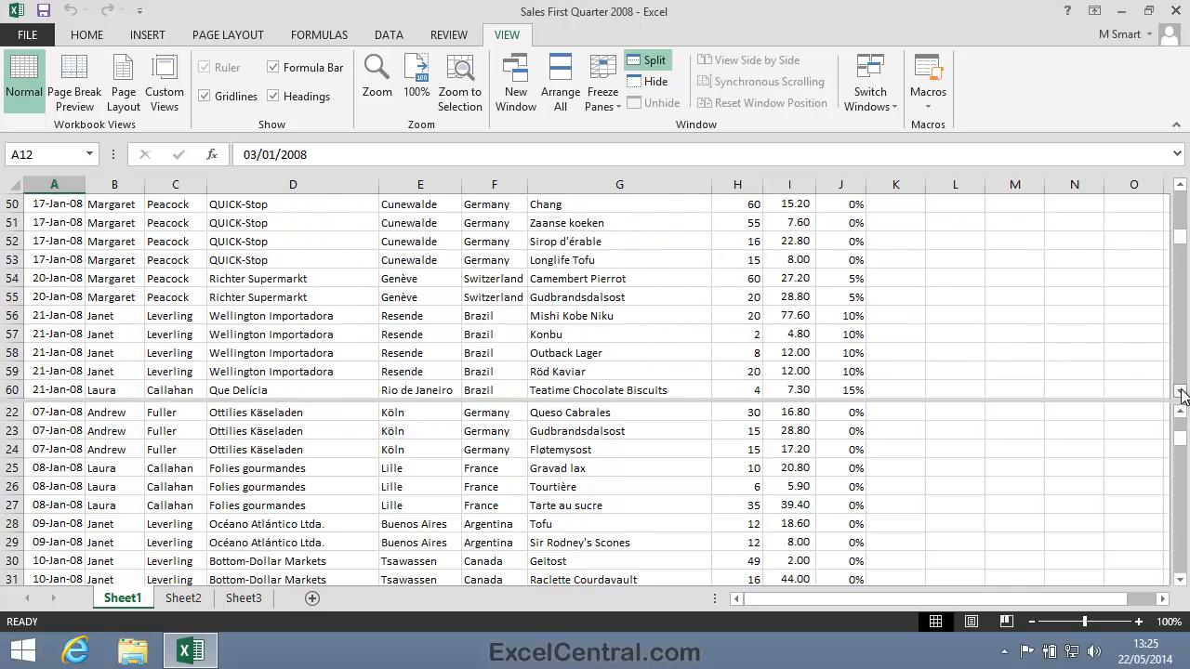
scroll("down", 3)
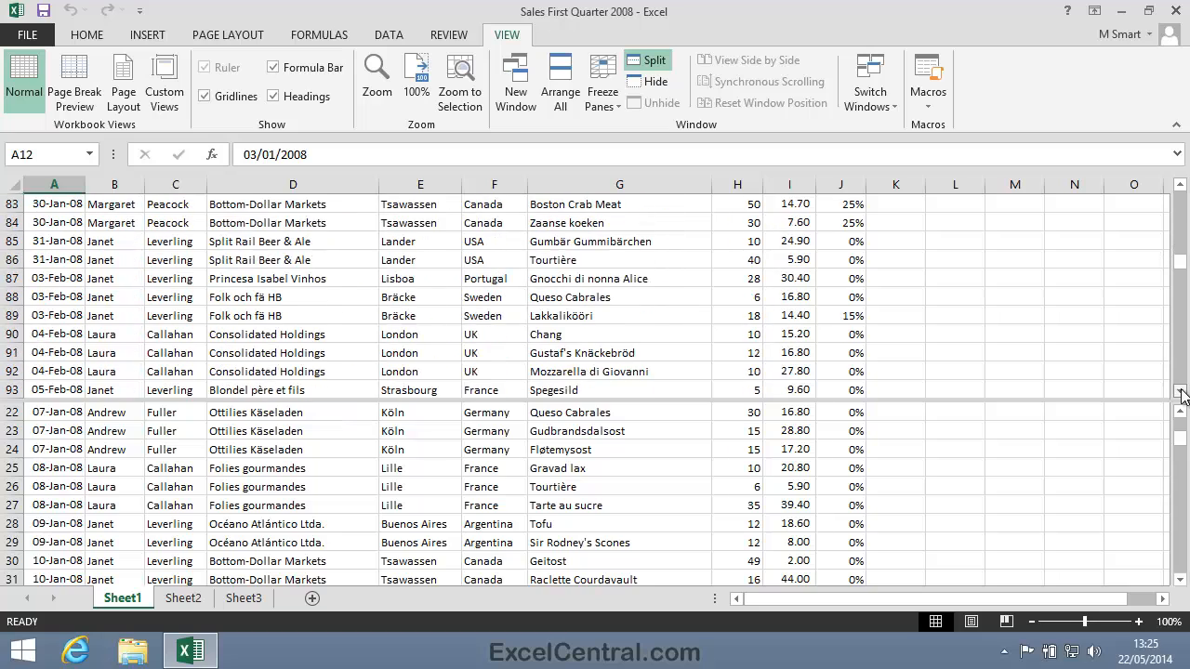
scroll("down", 3)
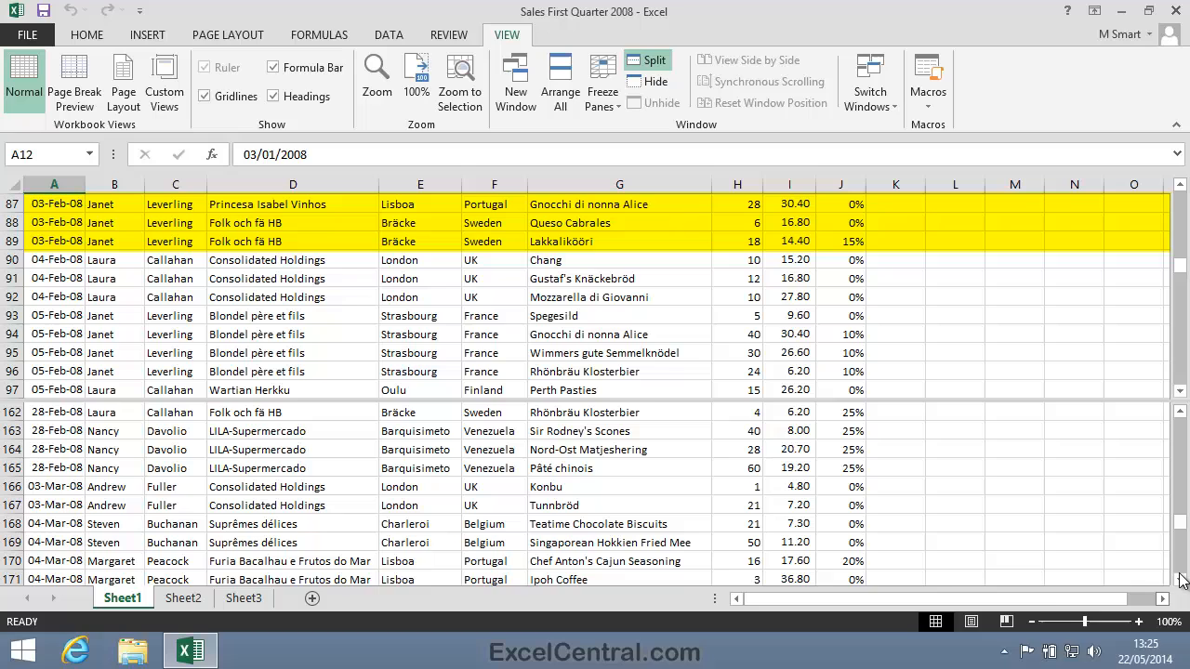
scroll("down", 3)
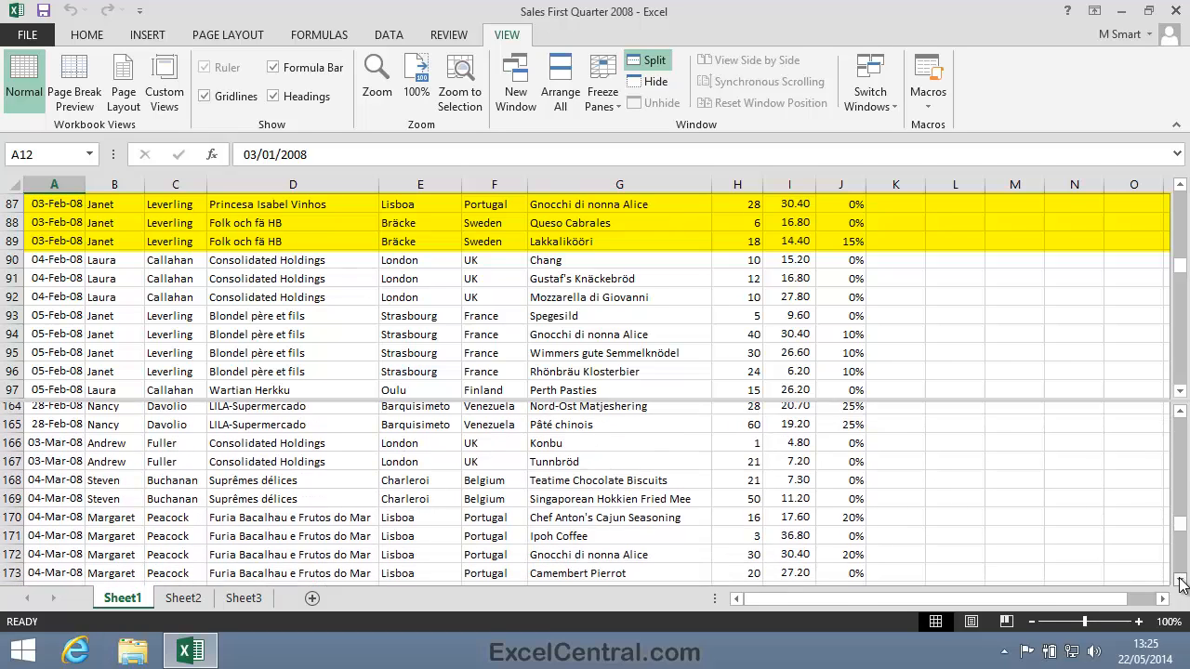
scroll("down", 3)
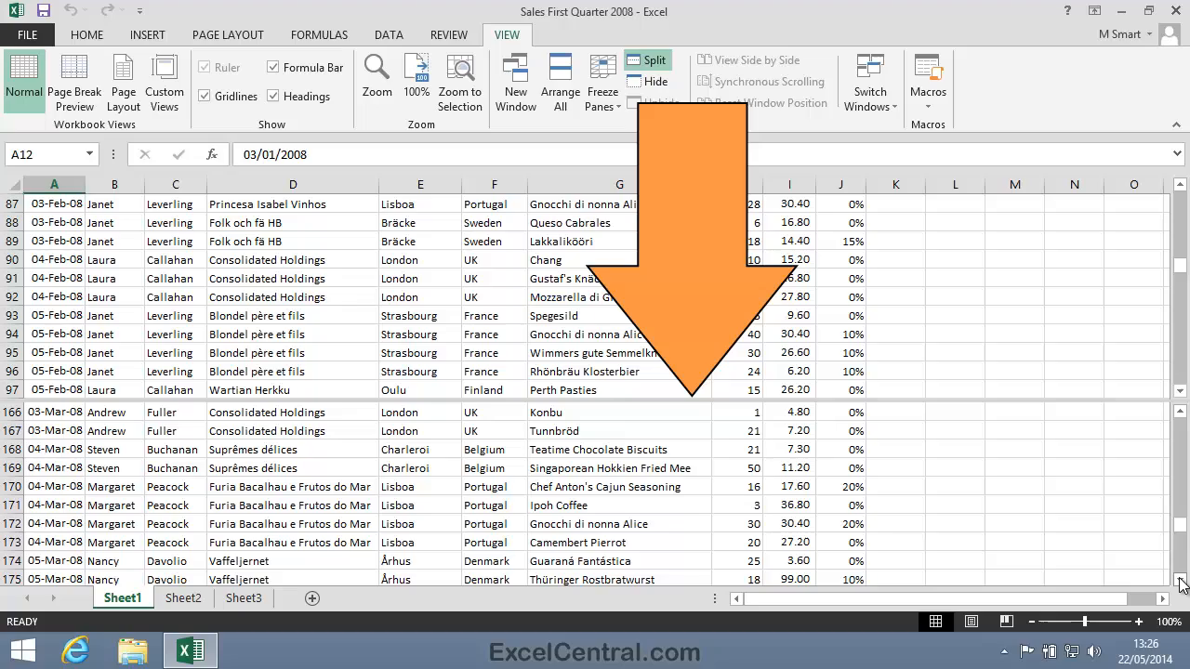
mouse_move(759, 338)
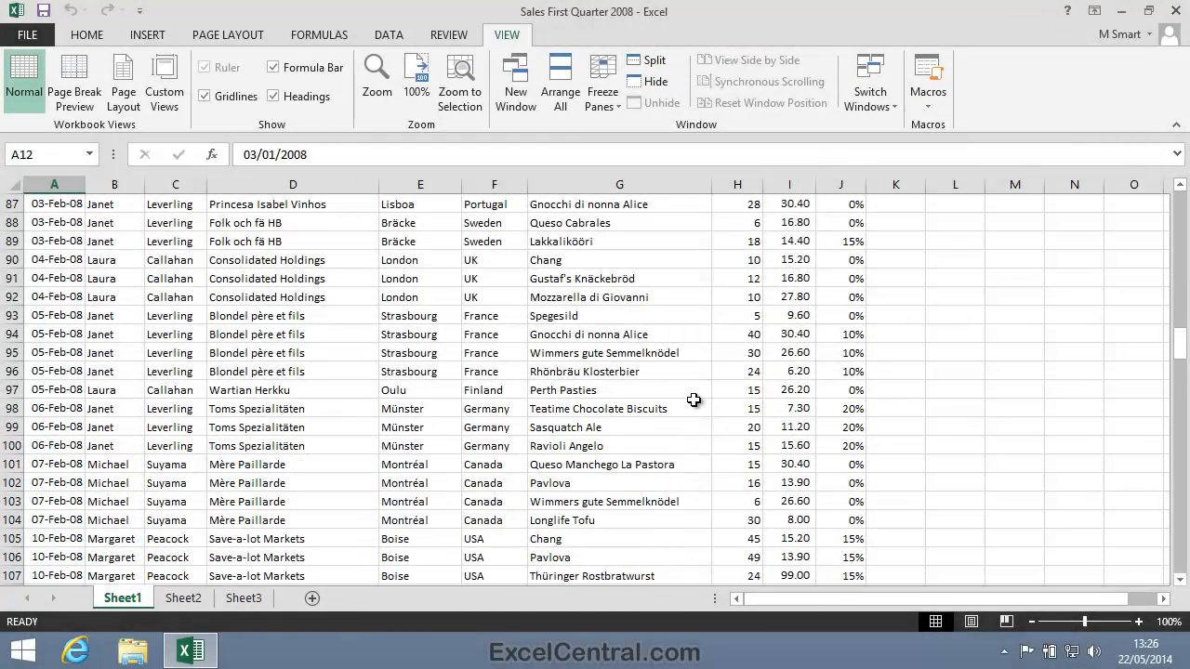
mouse_move(768, 277)
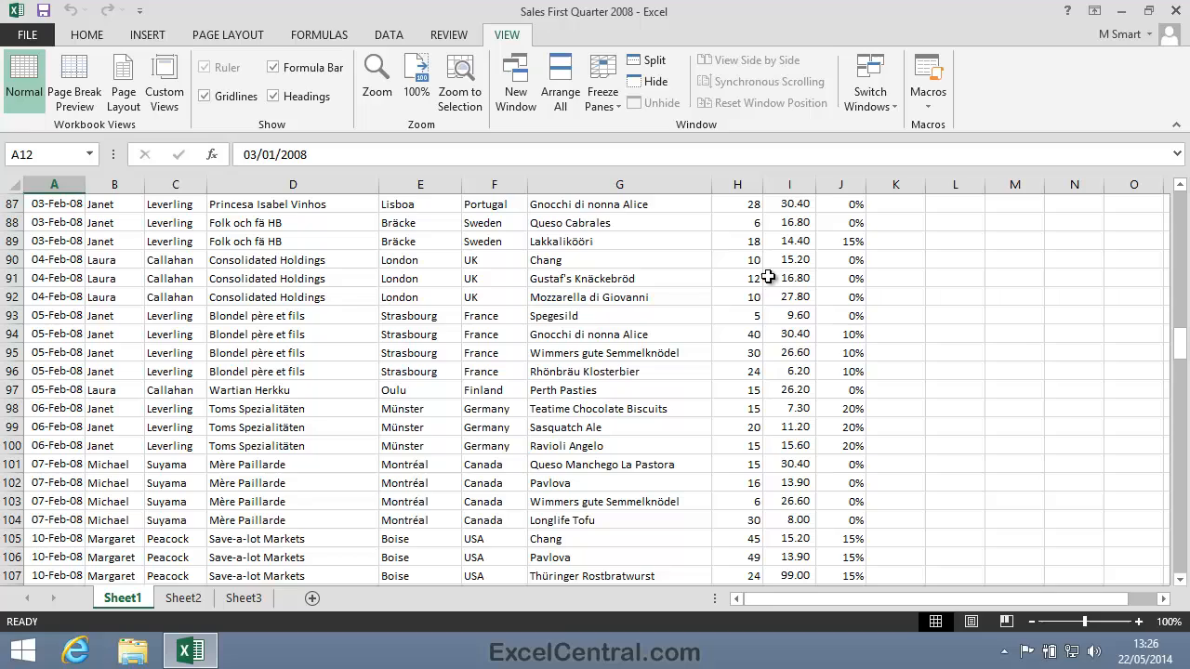
mouse_move(1023, 335)
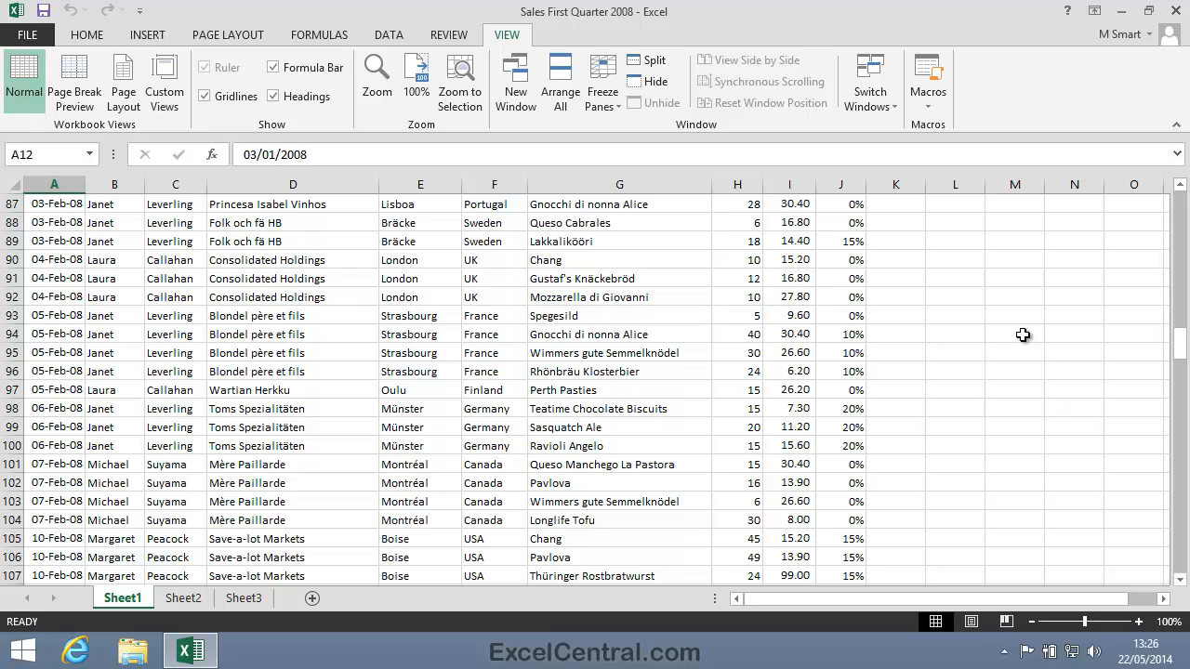
mouse_move(1183, 362)
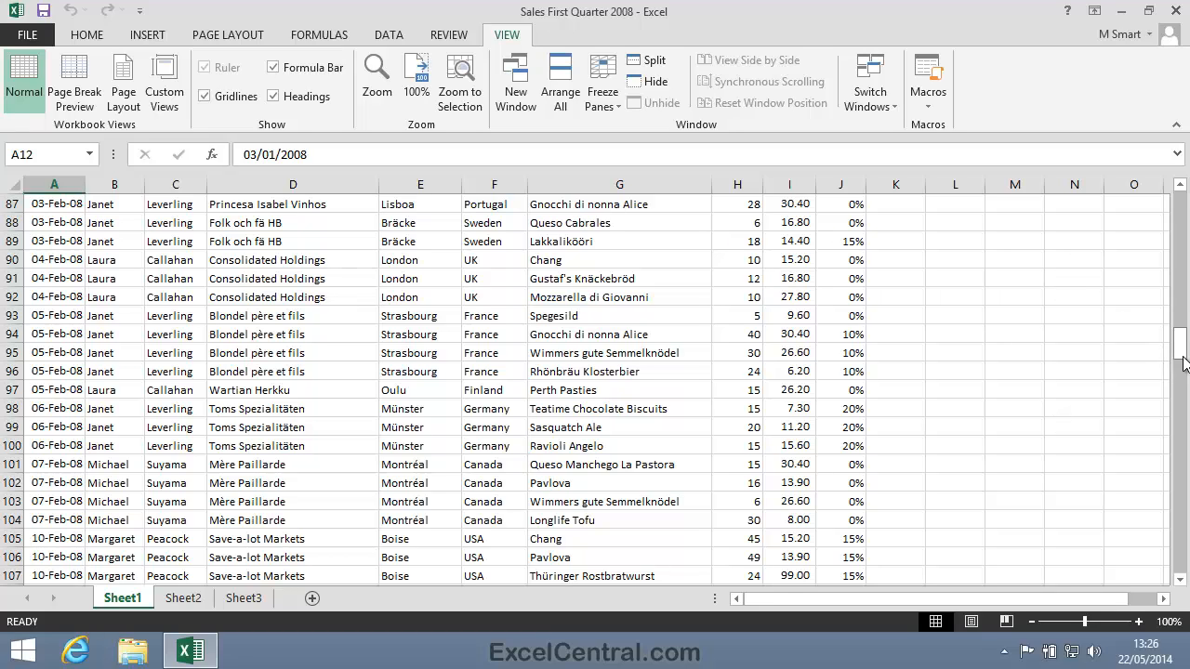
- Remove the horizontal split and scroll the single pane back to the header row
left_click_drag(1183, 357, 1183, 204)
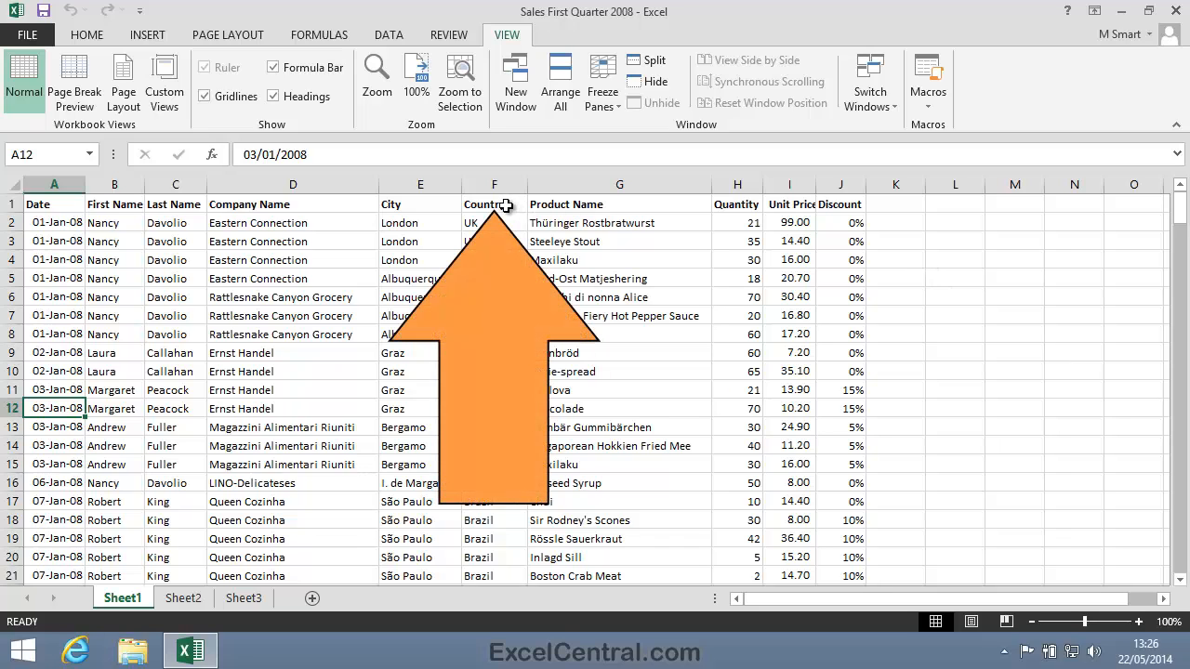
- Select cell F1 and split the window vertically before the Country column
left_click(495, 203)
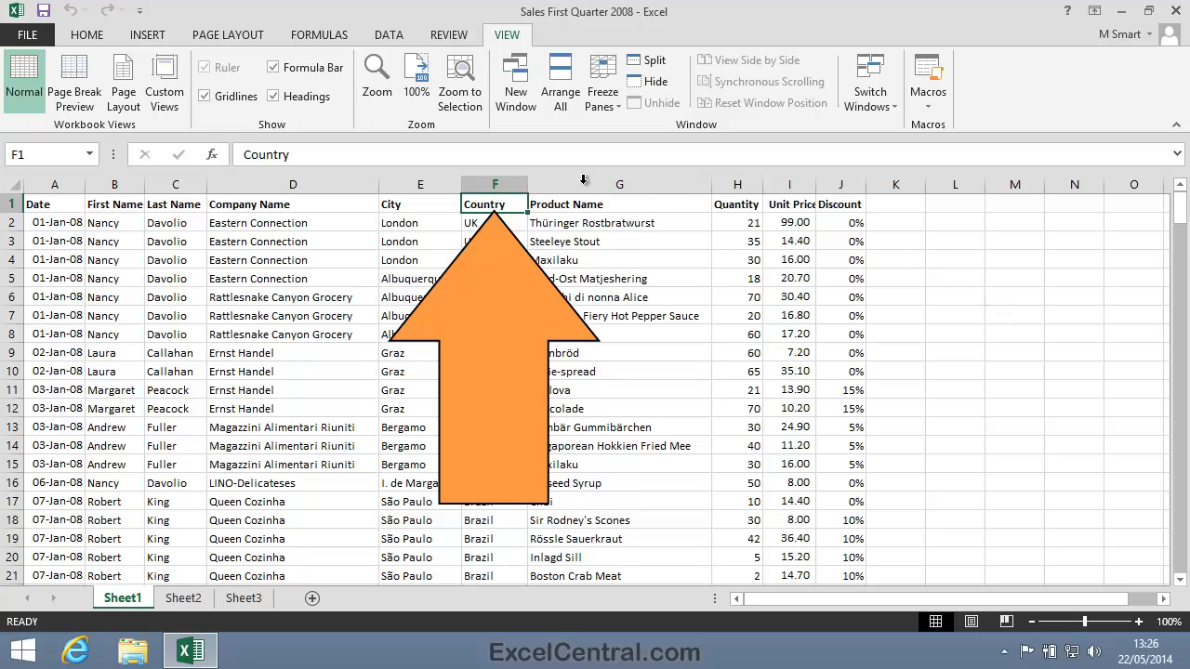
mouse_move(822, 413)
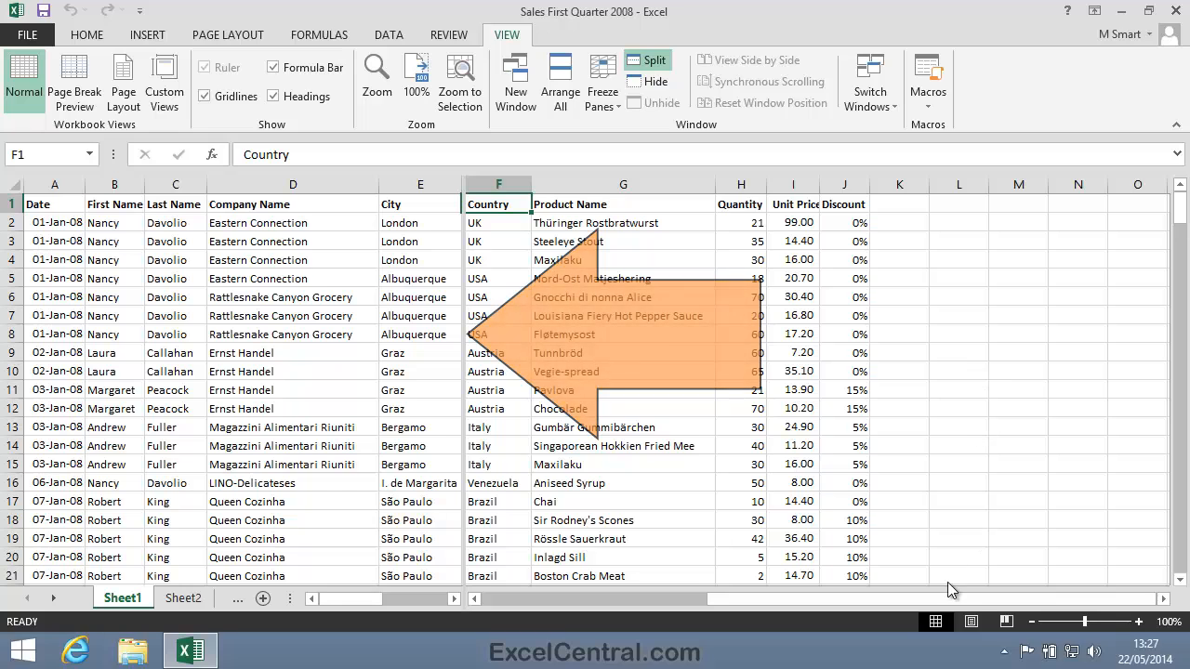
left_click_drag(949, 592, 729, 610)
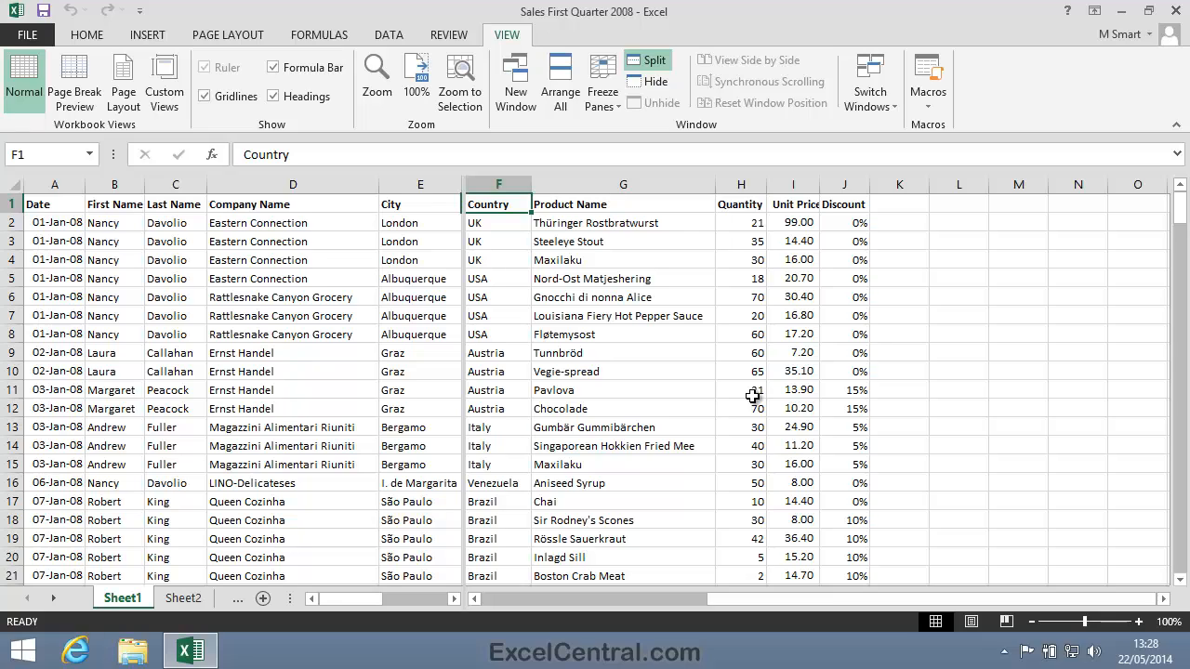
mouse_move(573, 316)
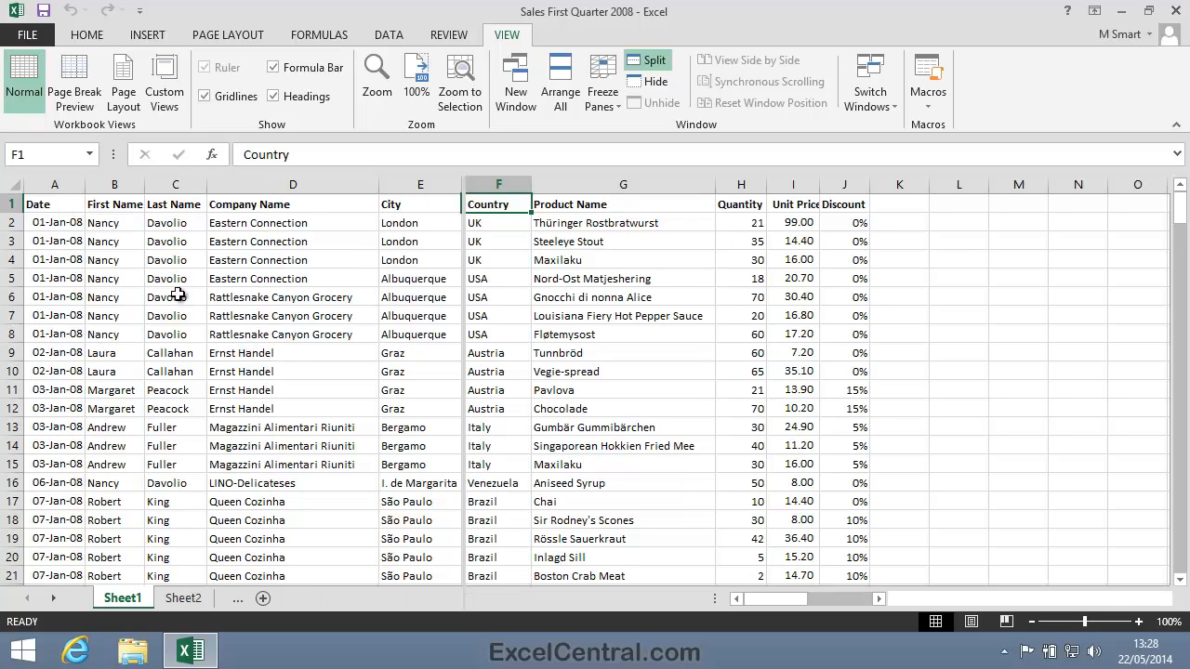
- Remove the vertical split, leaving one pane with column F active
left_click(264, 598)
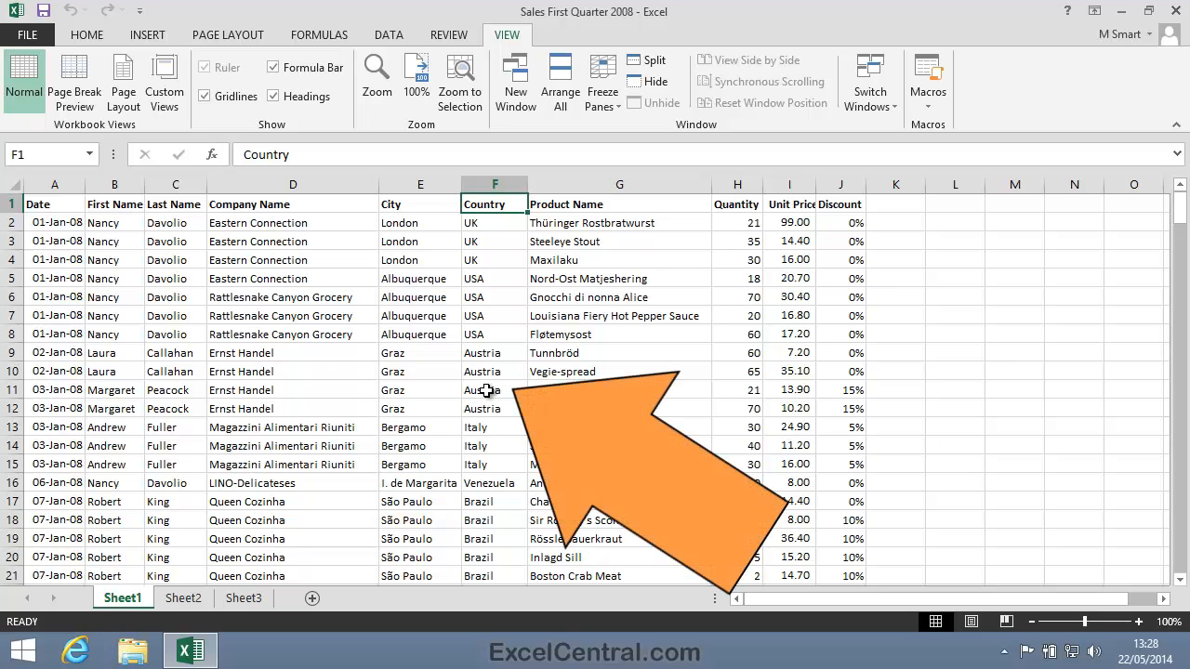
- Split the window into four panes at cell F11 and scroll the panes independently
left_click(495, 390)
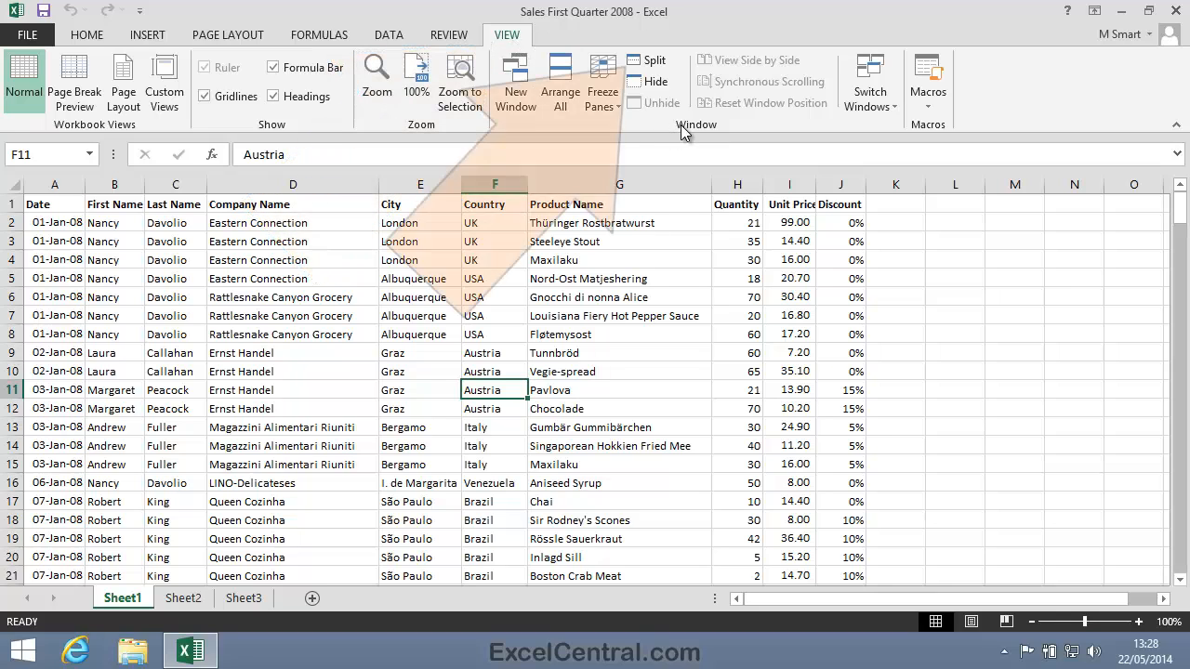
mouse_move(639, 60)
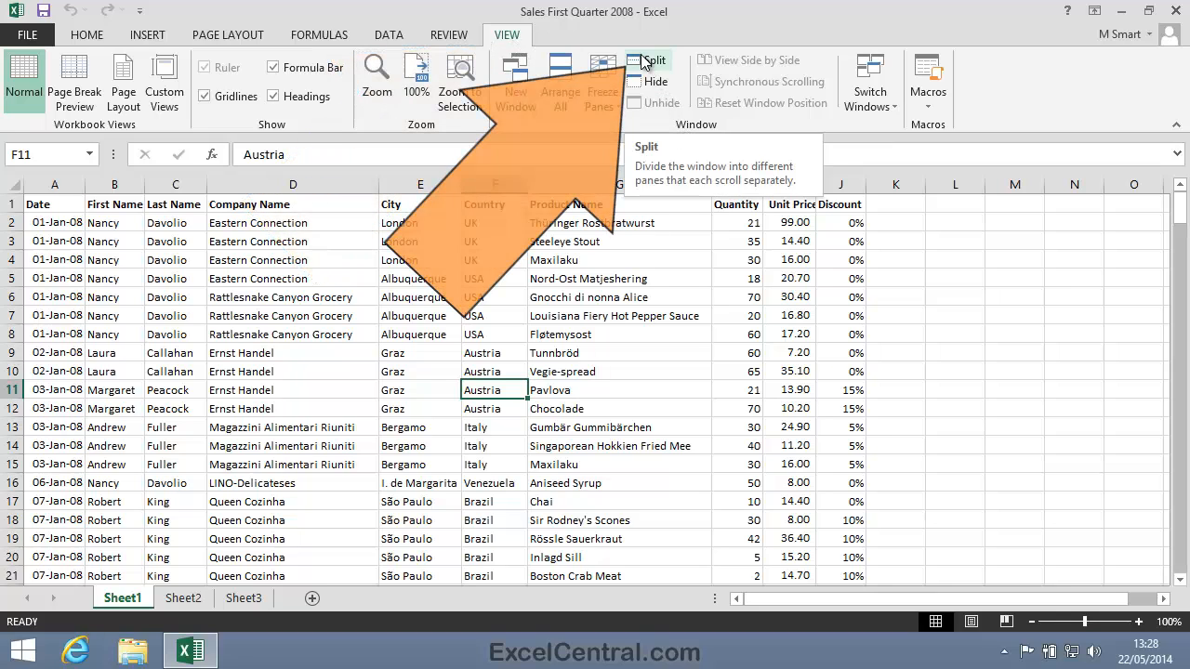
left_click(643, 59)
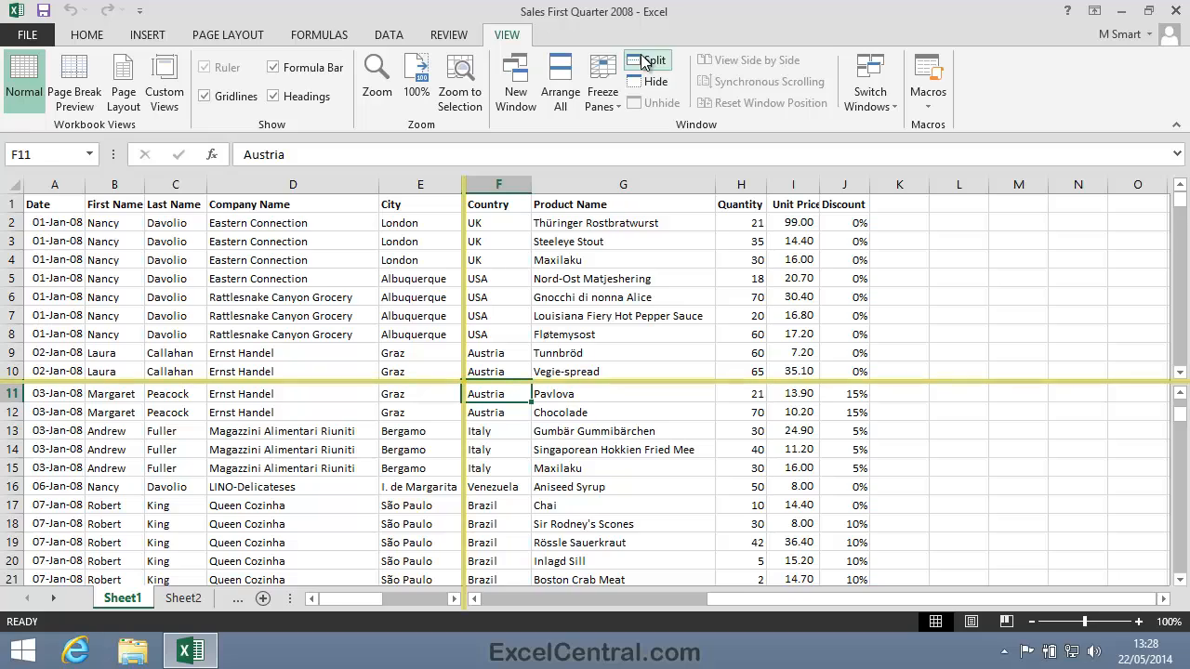
left_click(655, 59)
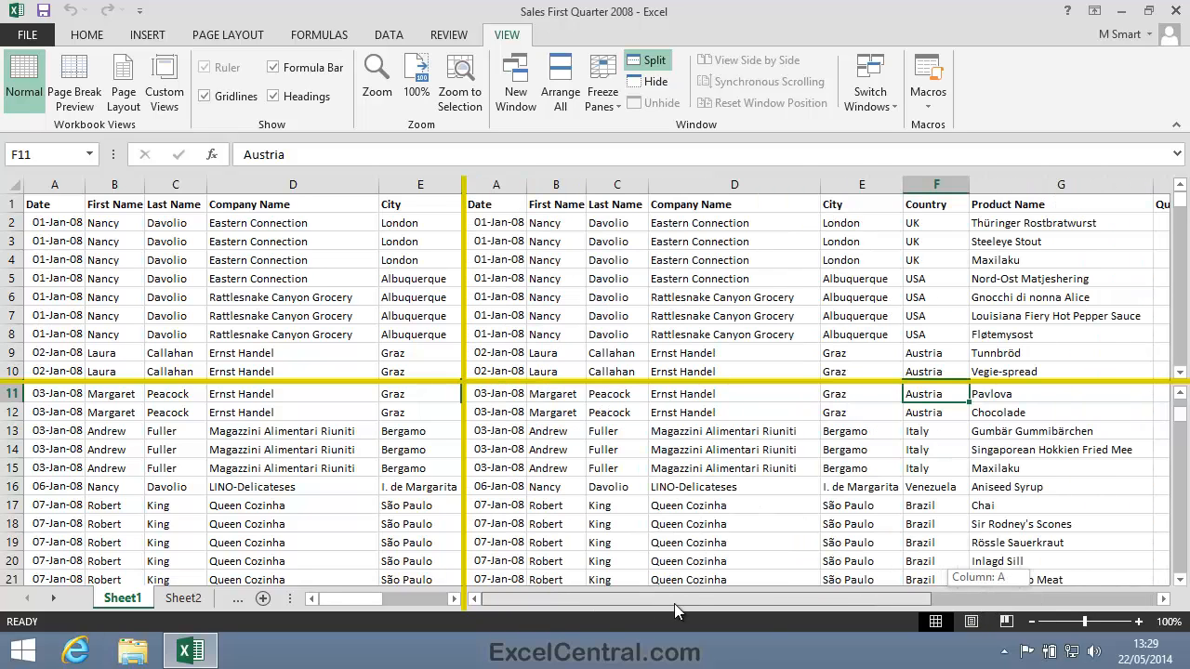
scroll("right", 3)
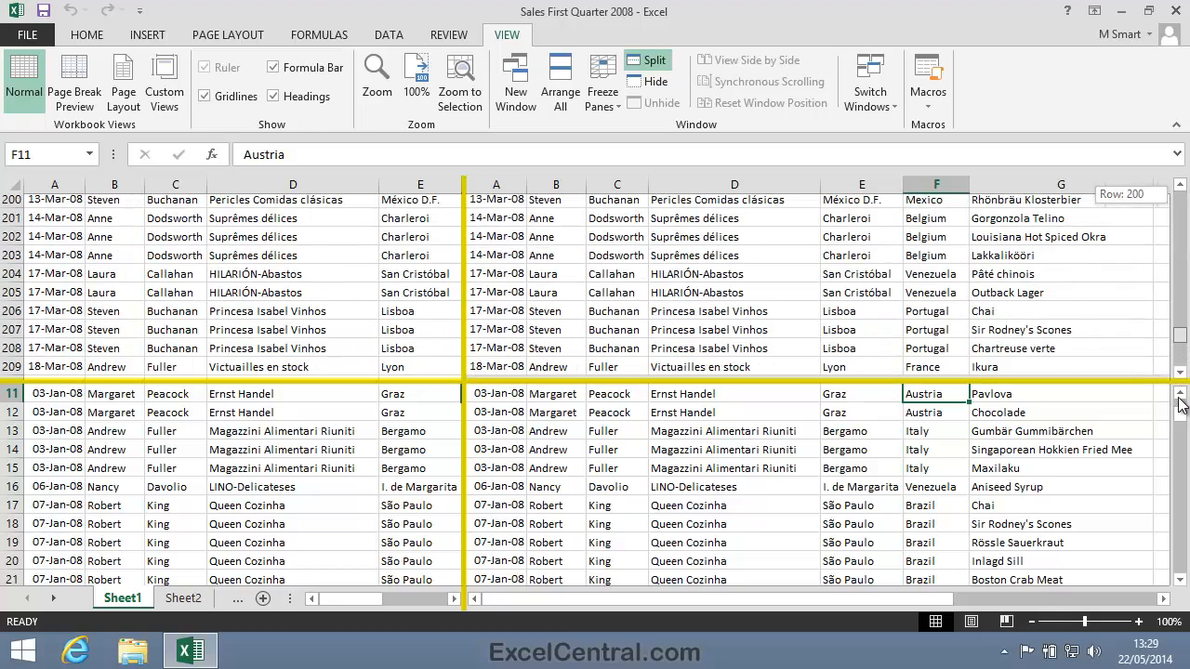
scroll("down", 3)
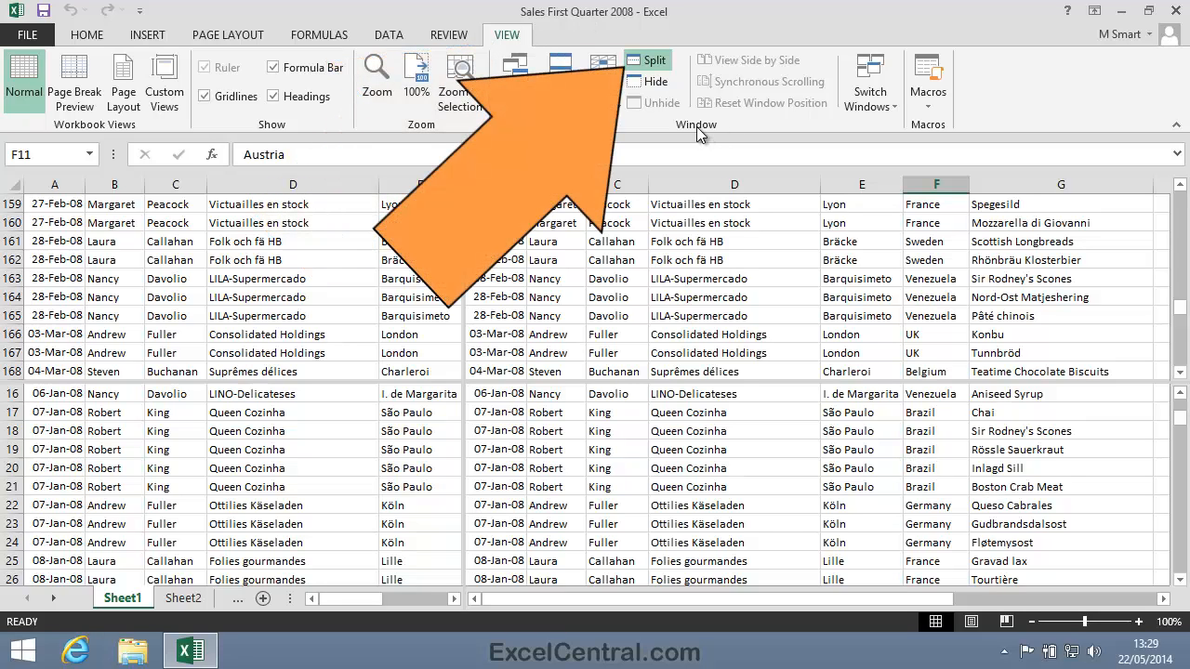
- Toggle Split off to return the worksheet to a single pane
left_click(651, 59)
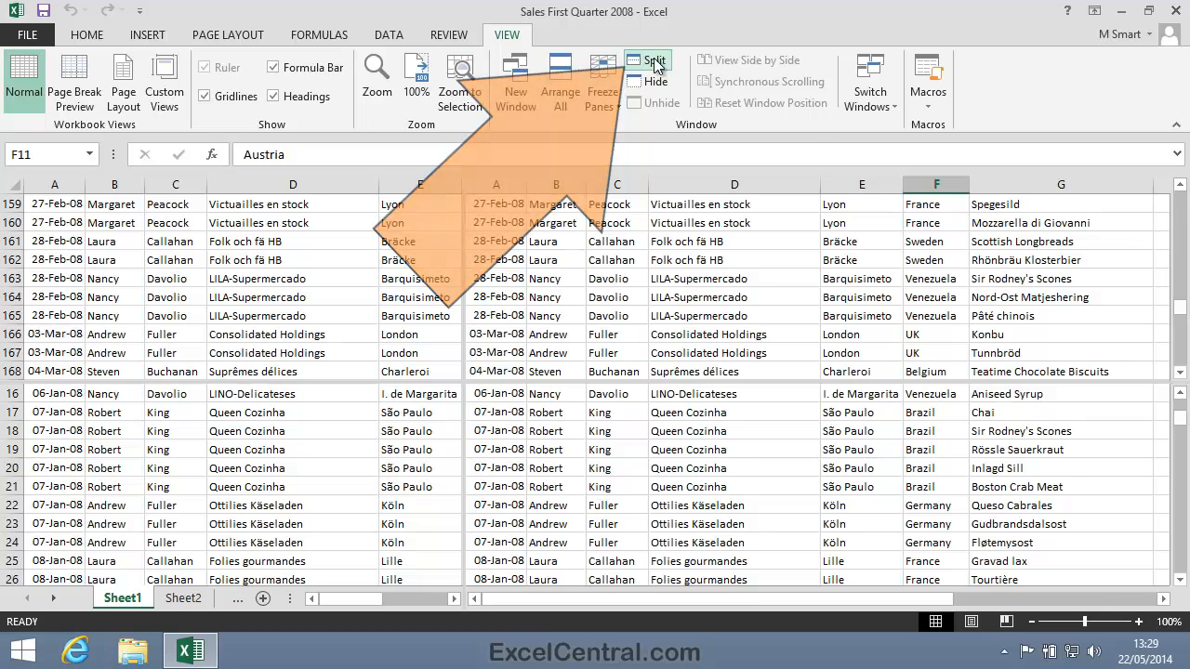
left_click(647, 62)
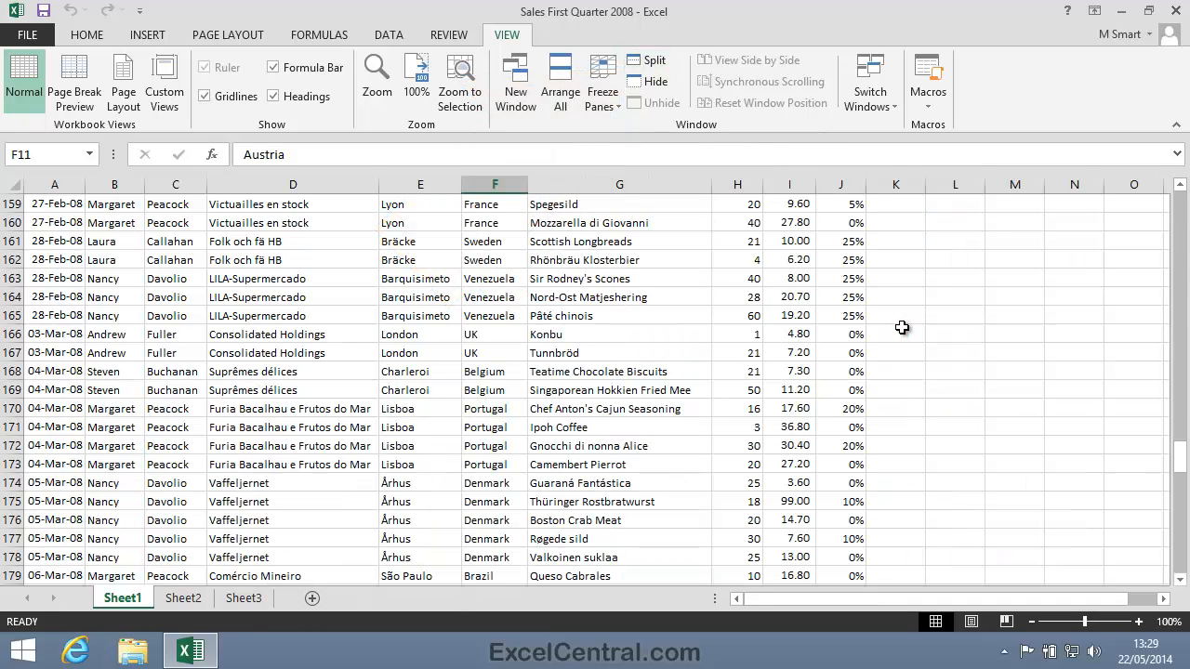